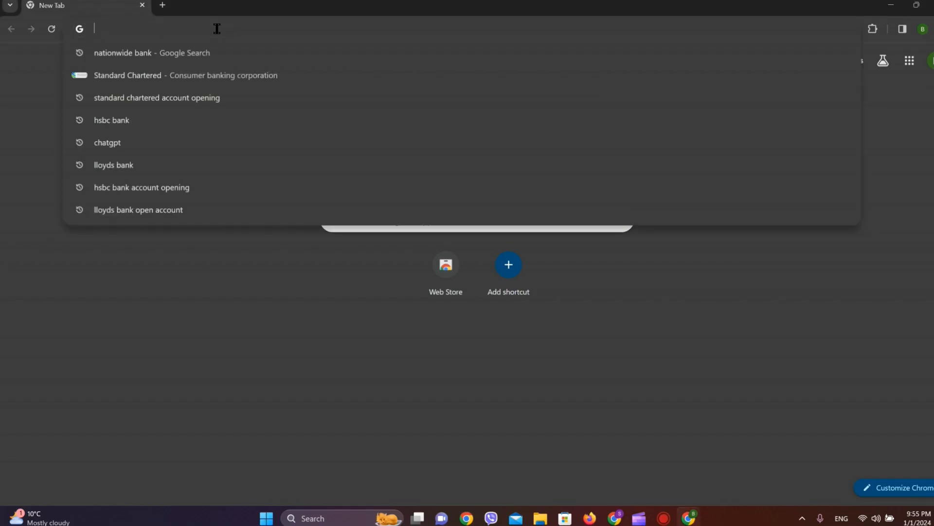
Reach the Nationwide Building Society site from a 'nationwide bank' search and show the Log in options
click(123, 52)
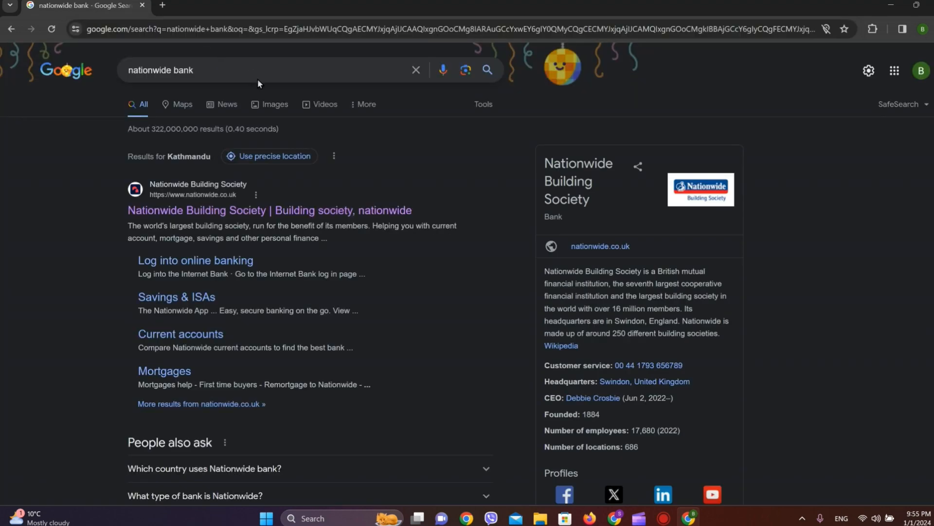
mouse_move(260, 211)
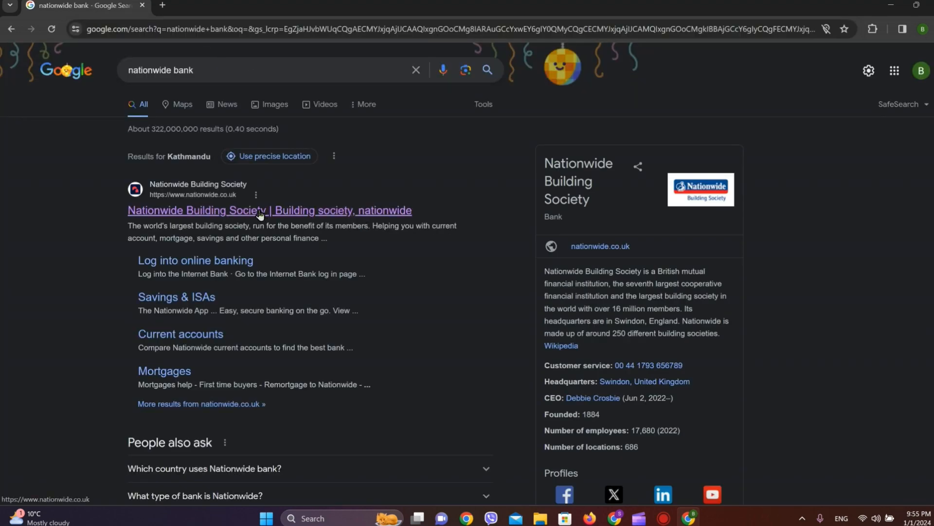
click(259, 210)
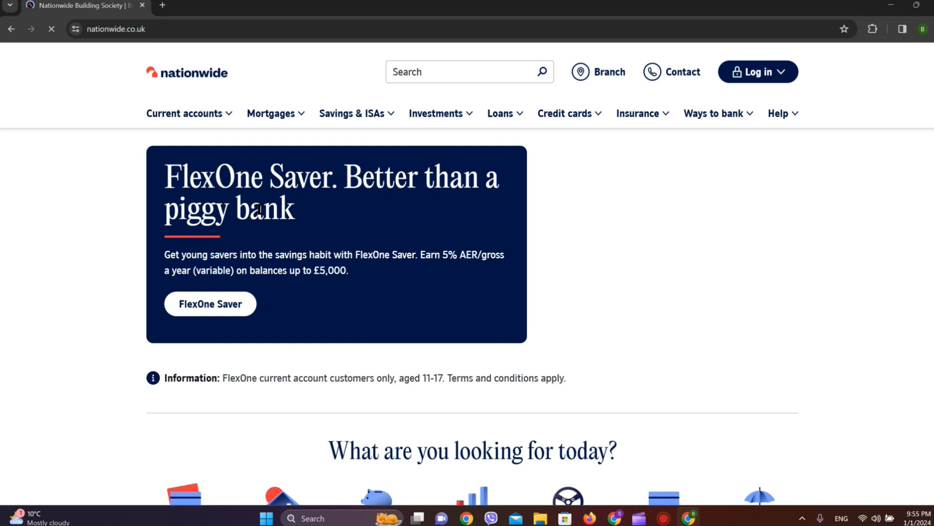
click(758, 72)
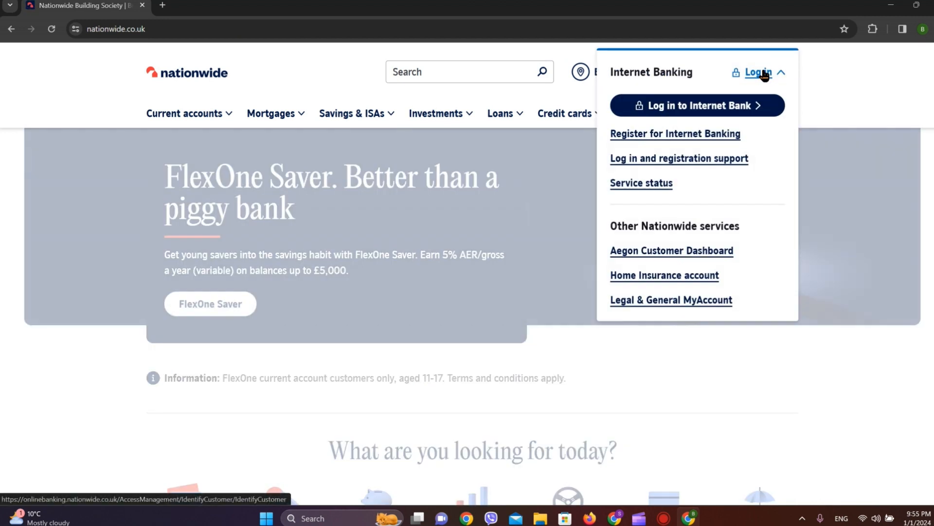
mouse_move(666, 141)
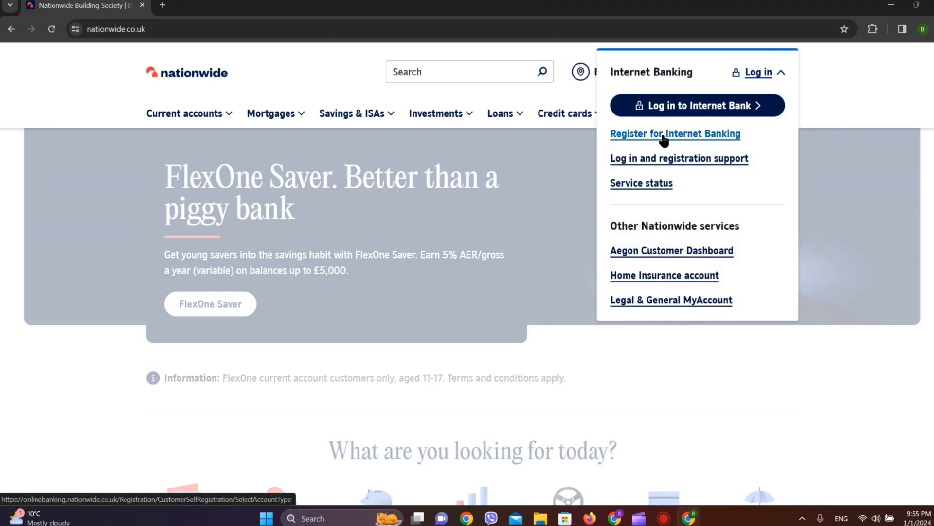
Begin Internet Banking registration with a Current account and continue to Your details
click(675, 133)
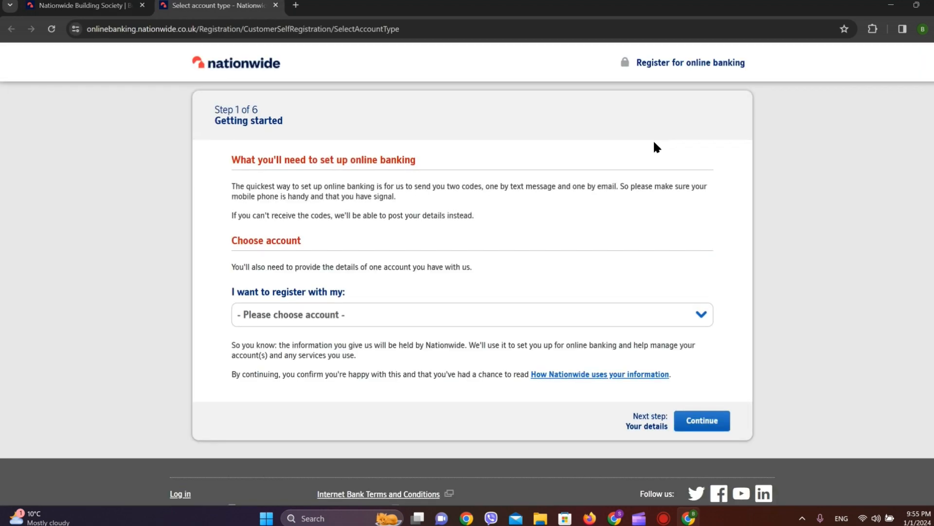
mouse_move(241, 109)
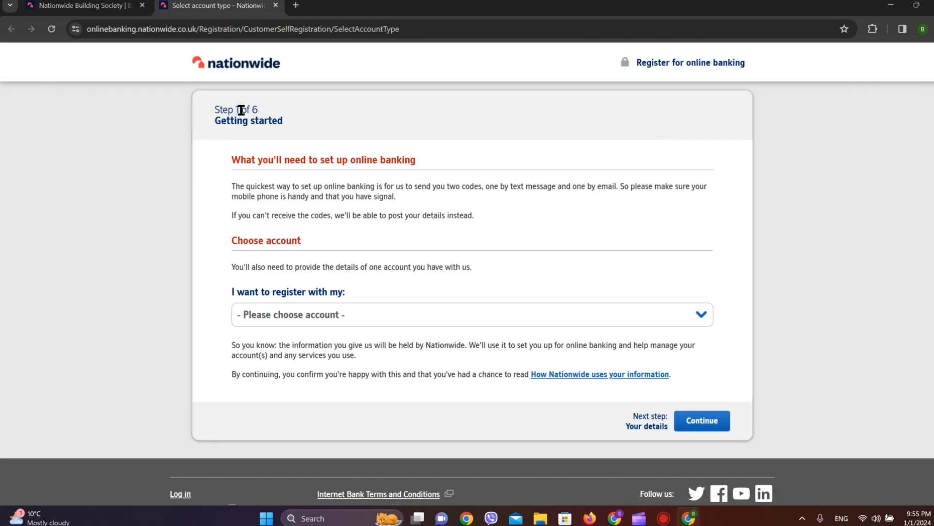
mouse_move(249, 109)
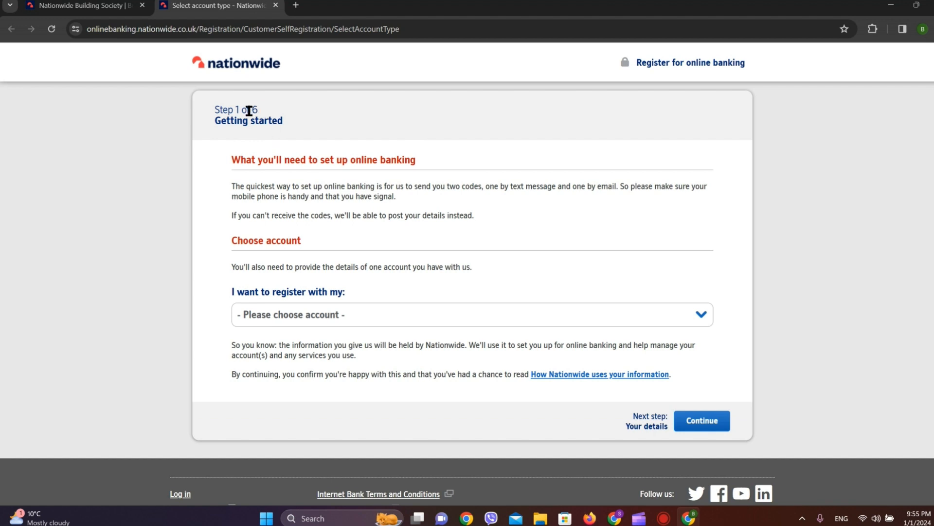
mouse_move(230, 135)
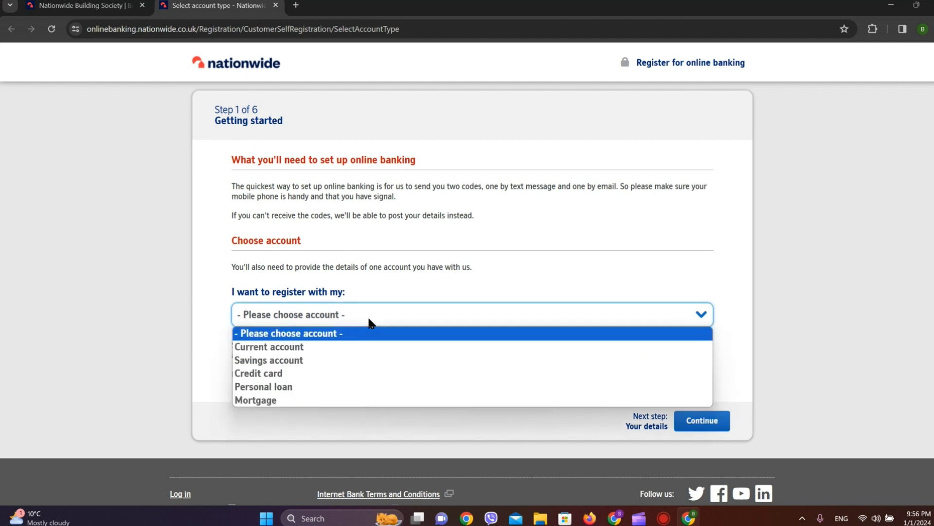
click(269, 347)
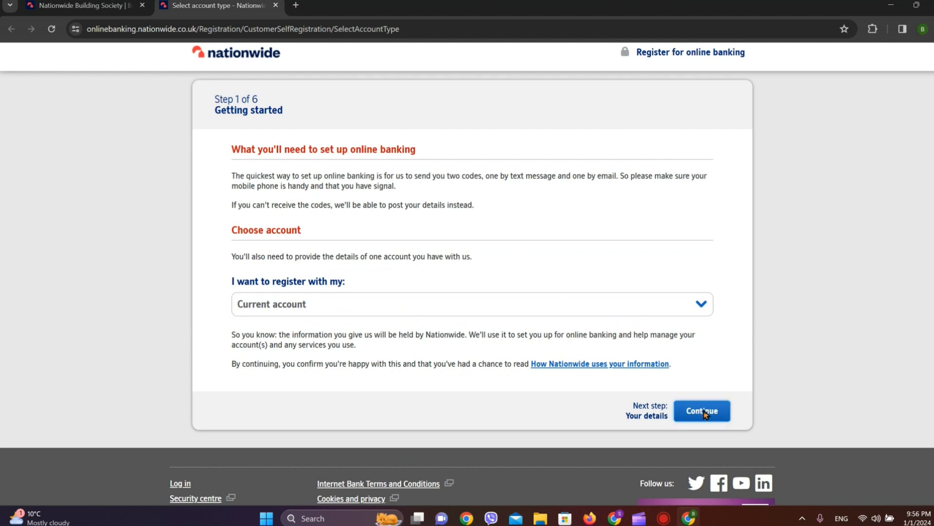
click(703, 410)
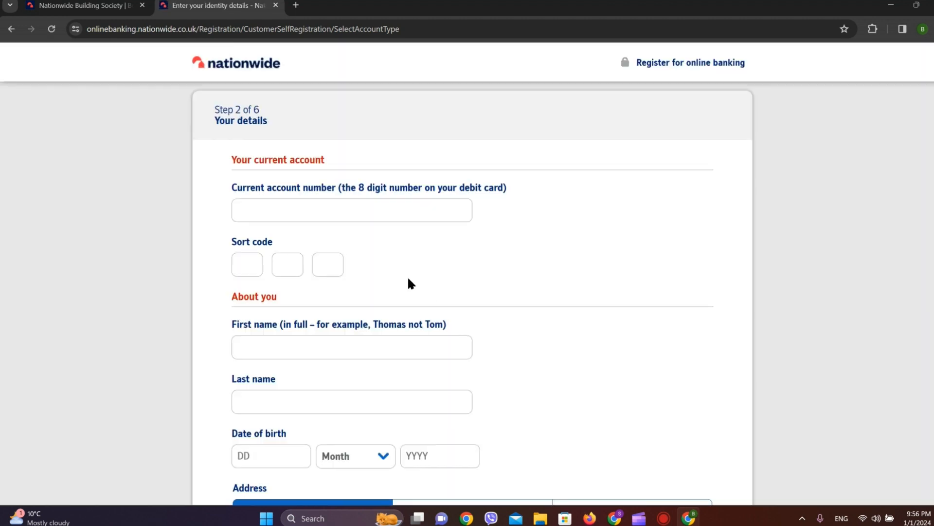
click(293, 210)
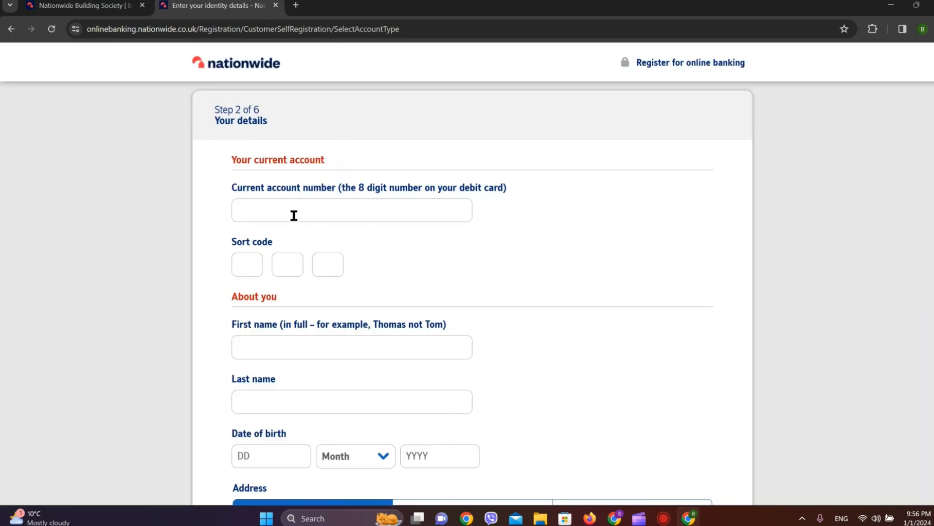
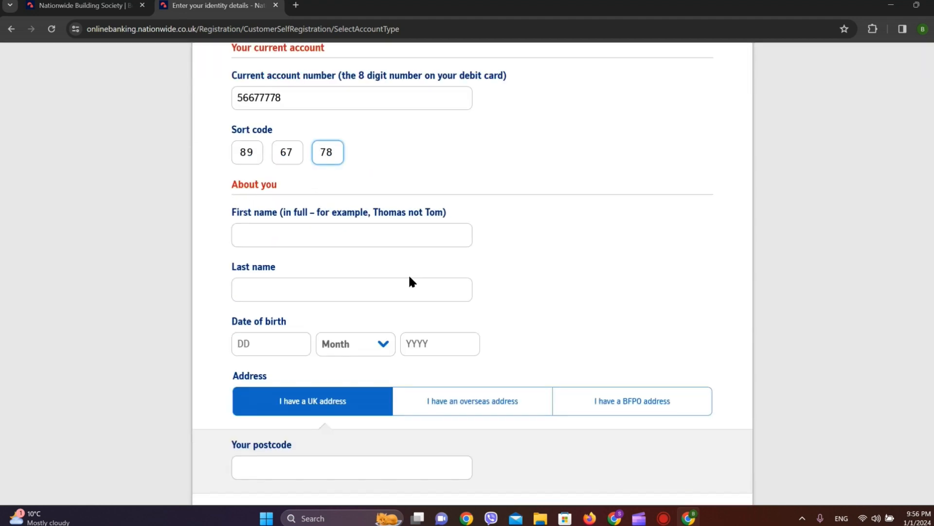
click(271, 238)
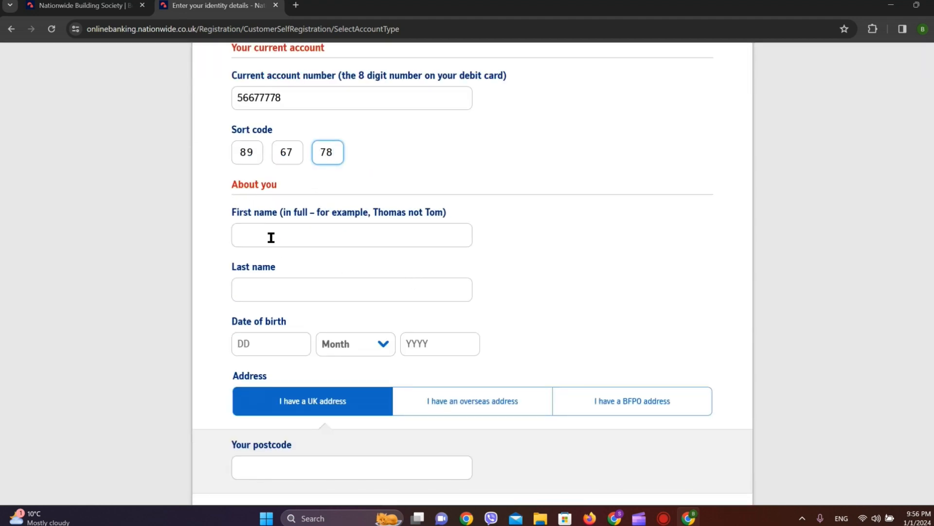
click(351, 234)
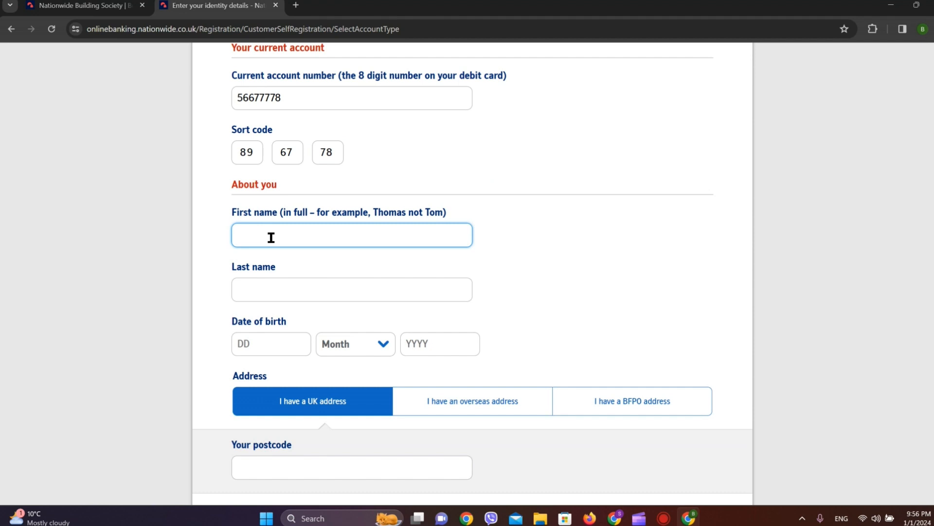
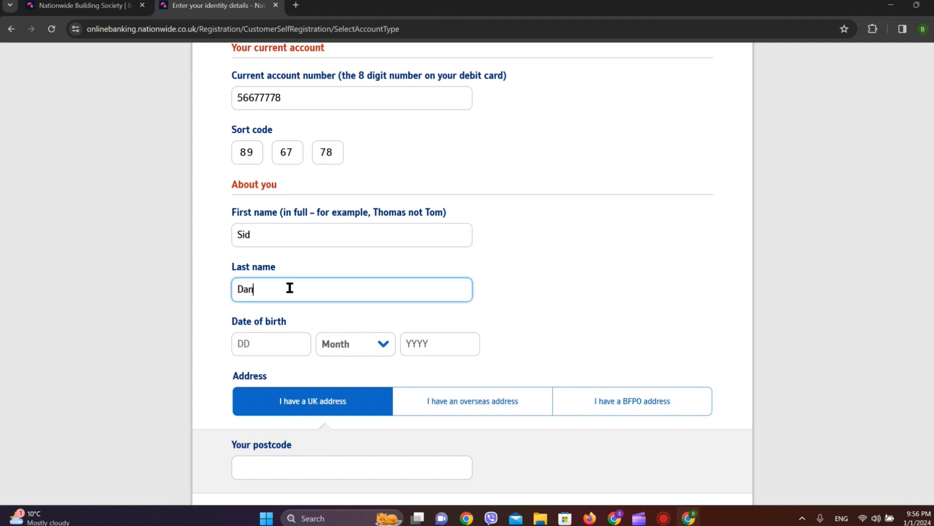
Enter the date of birth day 03 and month 10
click(270, 344)
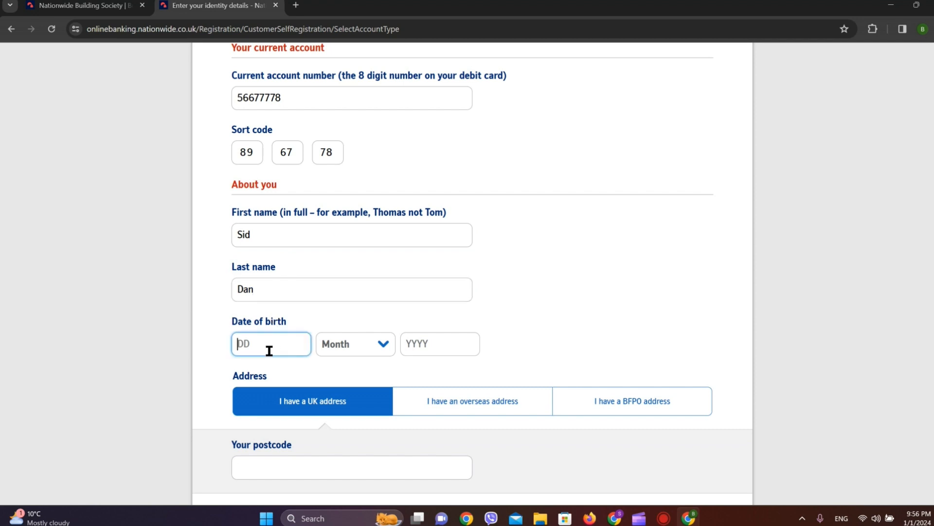
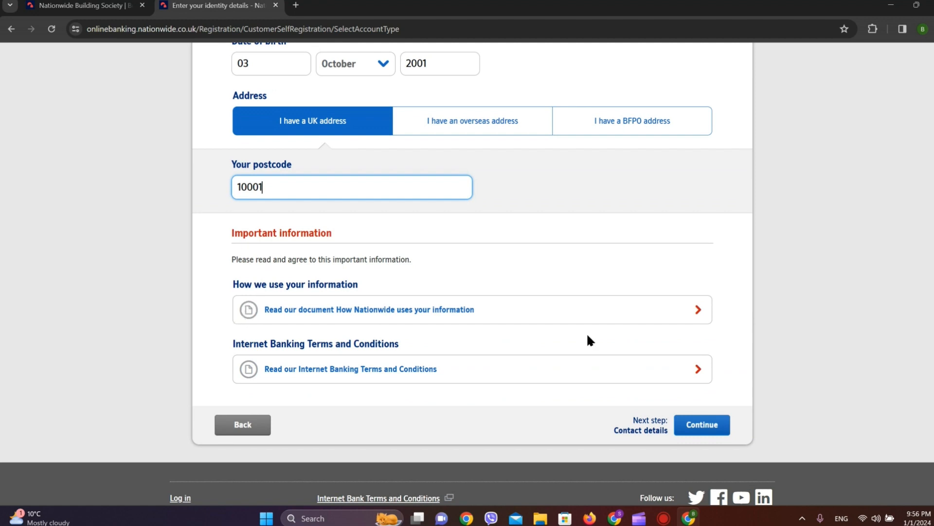
mouse_move(710, 436)
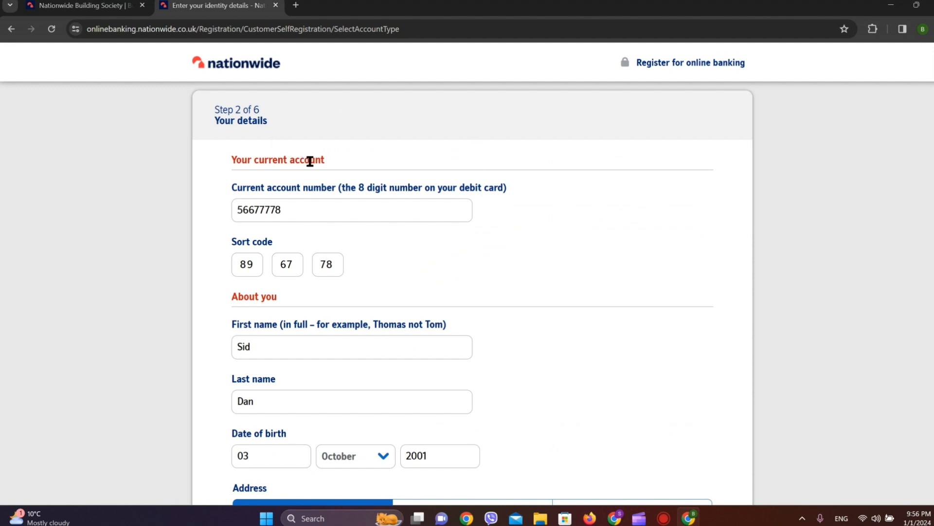
mouse_move(352, 156)
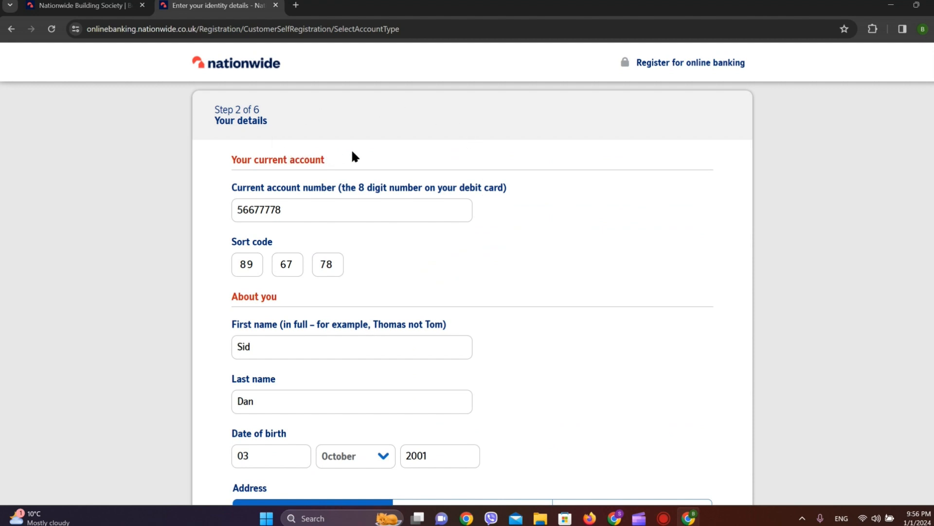
mouse_move(369, 146)
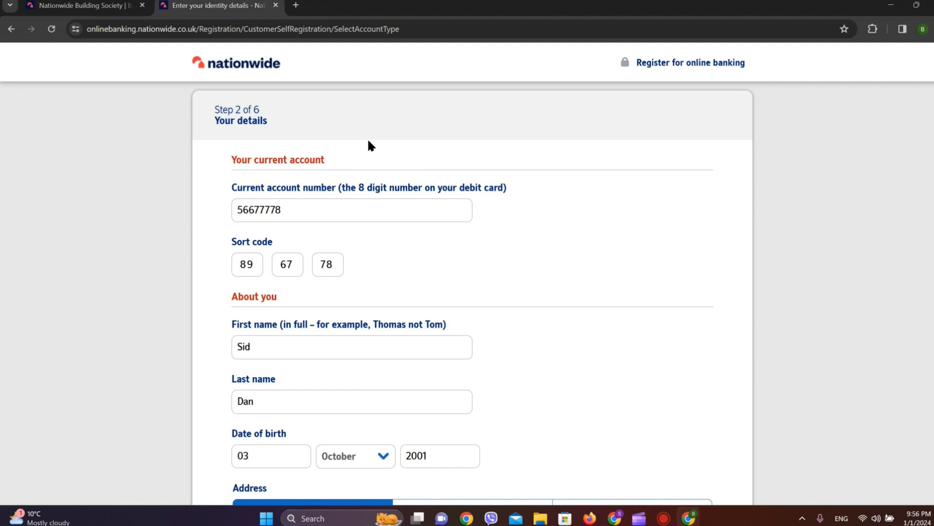
mouse_move(427, 242)
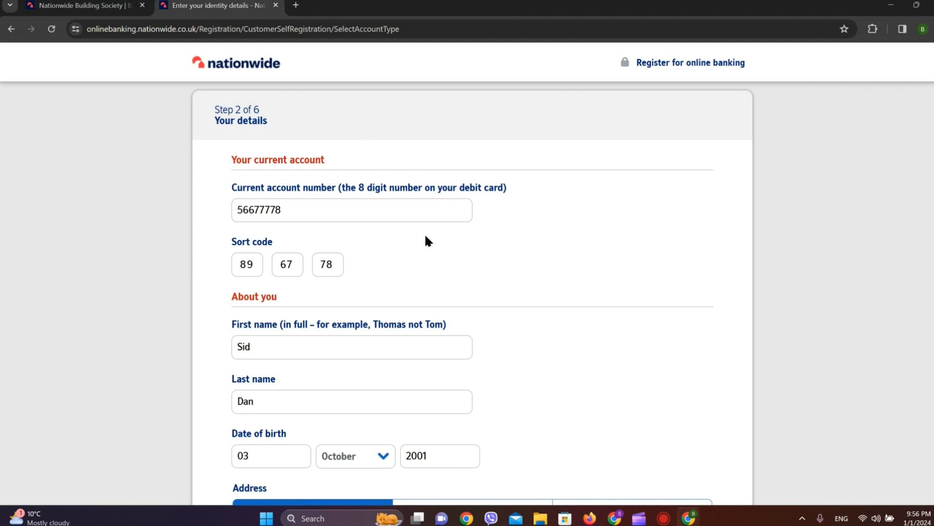
mouse_move(395, 321)
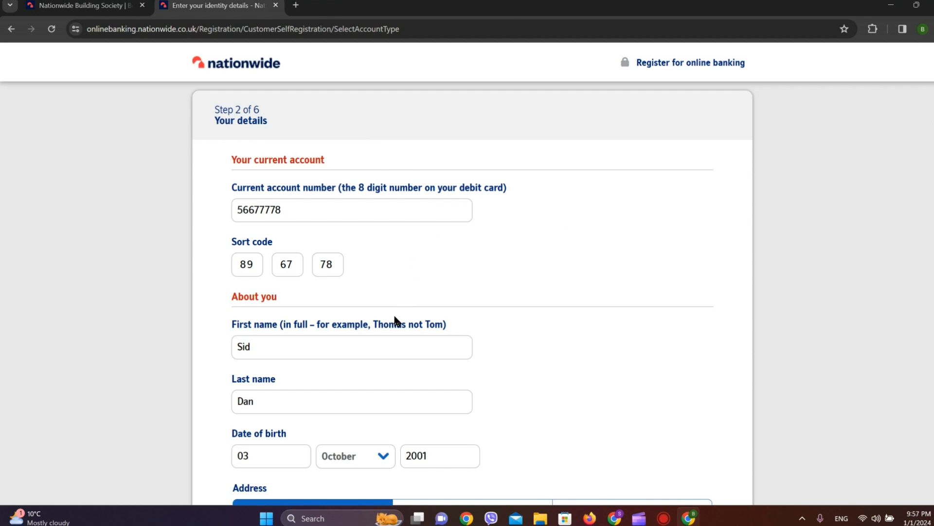
mouse_move(537, 306)
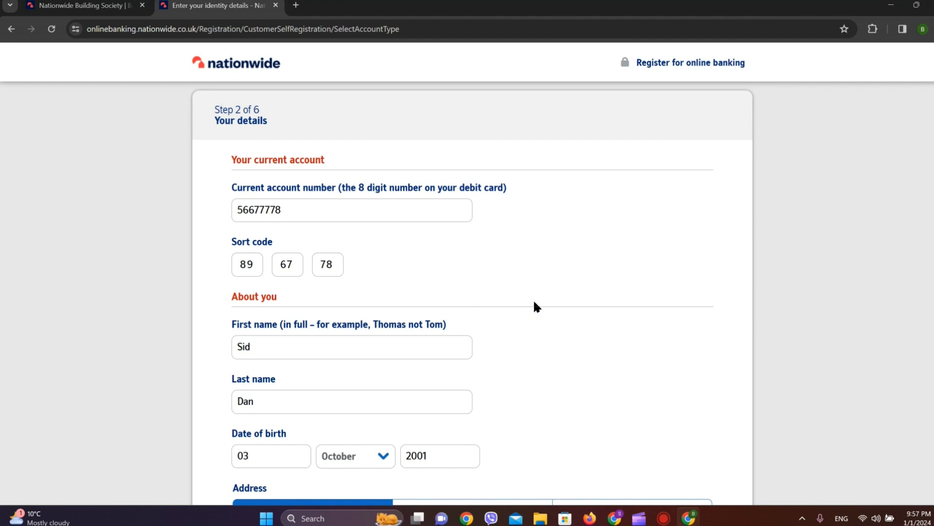
mouse_move(508, 368)
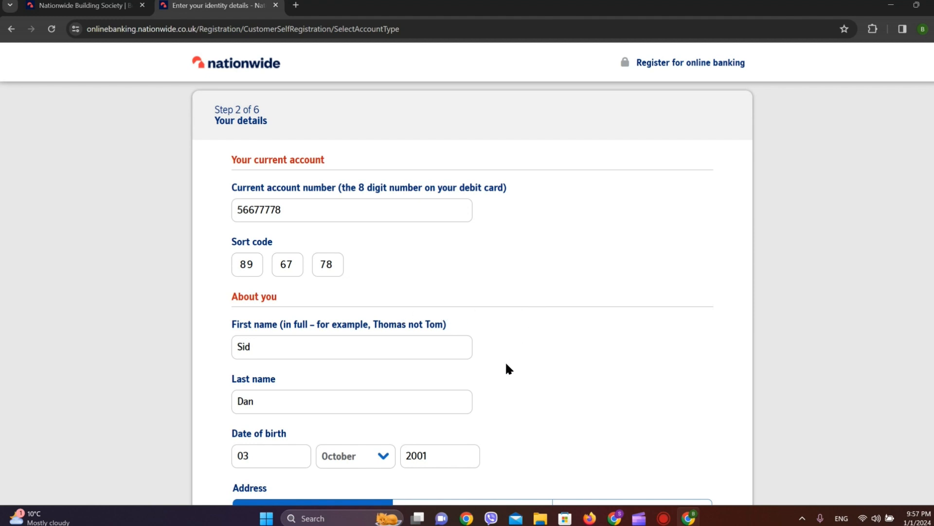